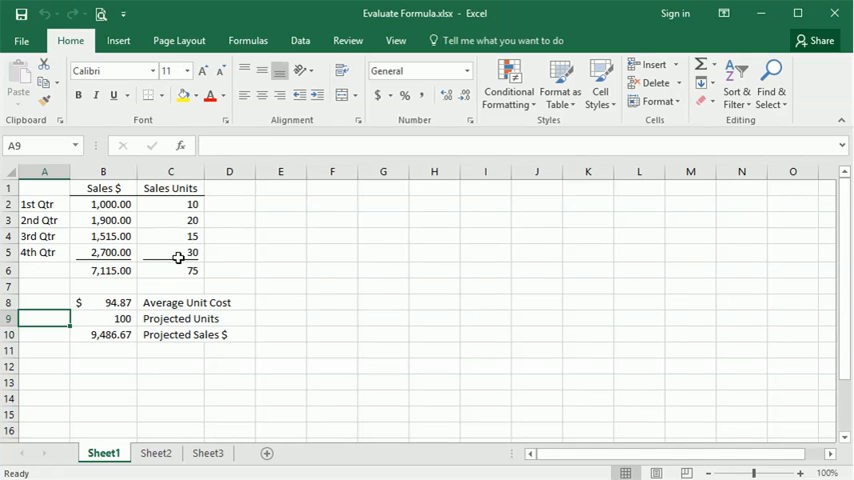
# - Select cell B10 (=B9*B8) and show the Formulas tab's auditing commands
pyautogui.click(103, 334)
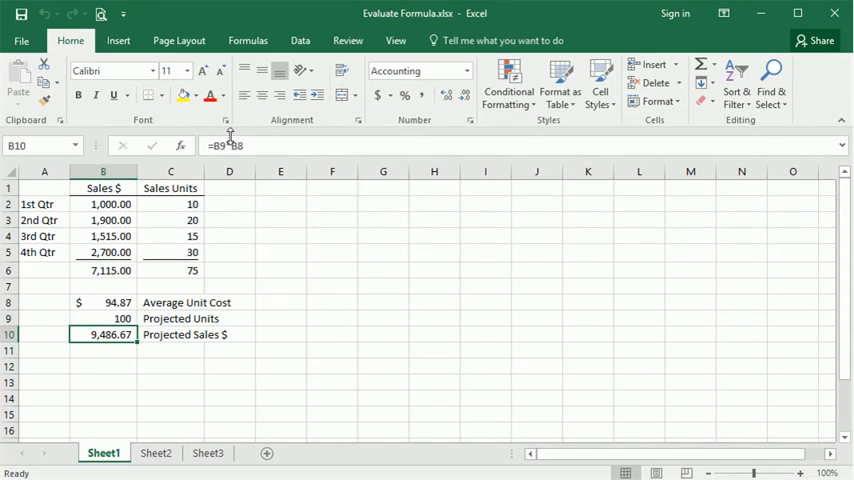
pyautogui.click(247, 40)
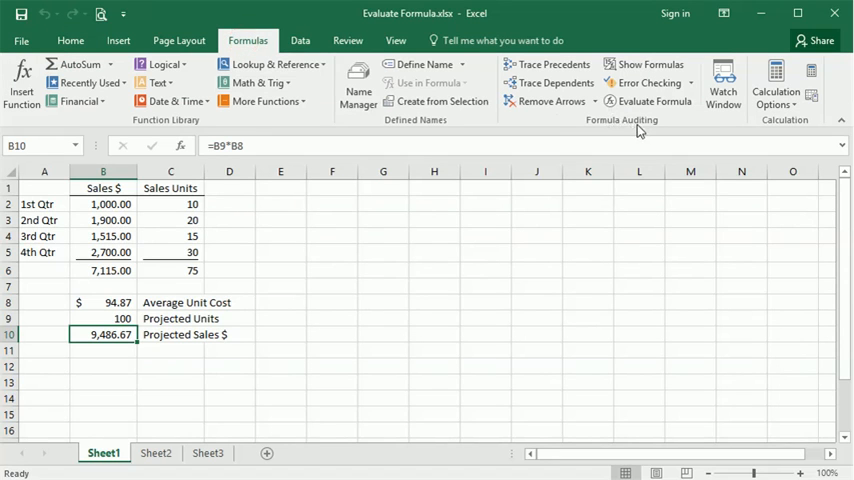
pyautogui.moveTo(649, 102)
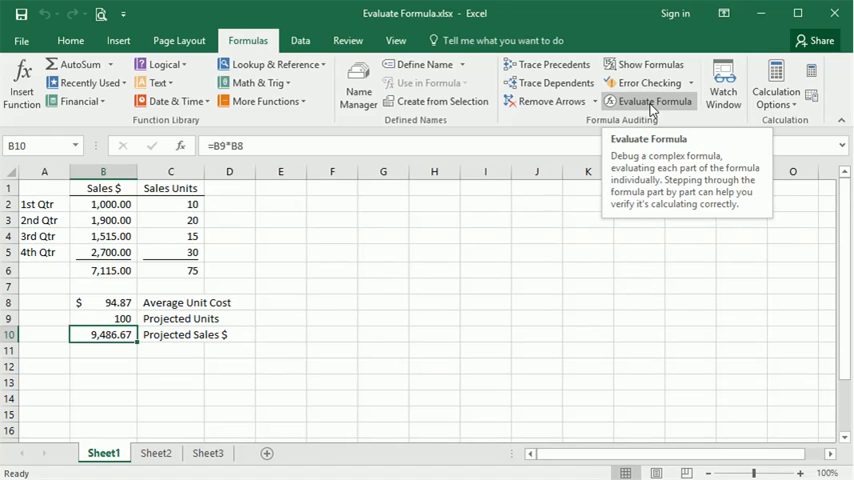
# - Open Evaluate Formula for Sheet1!$B$10, showing B9*B8
pyautogui.click(654, 101)
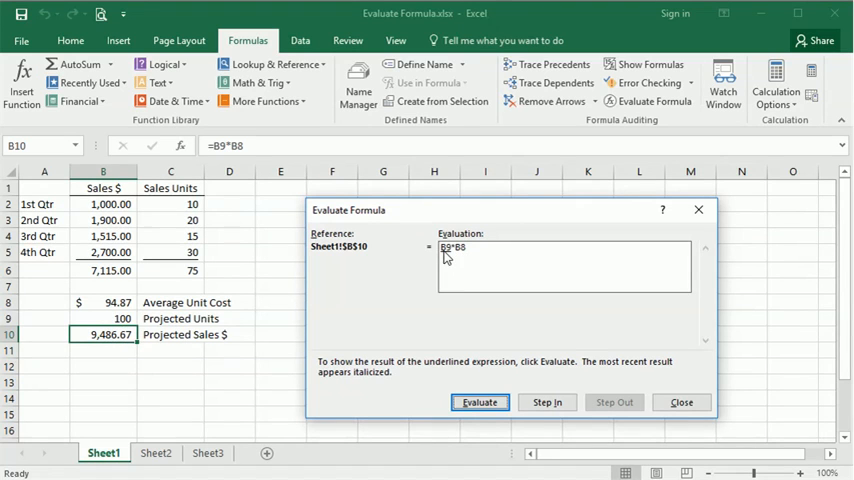
pyautogui.moveTo(449, 261)
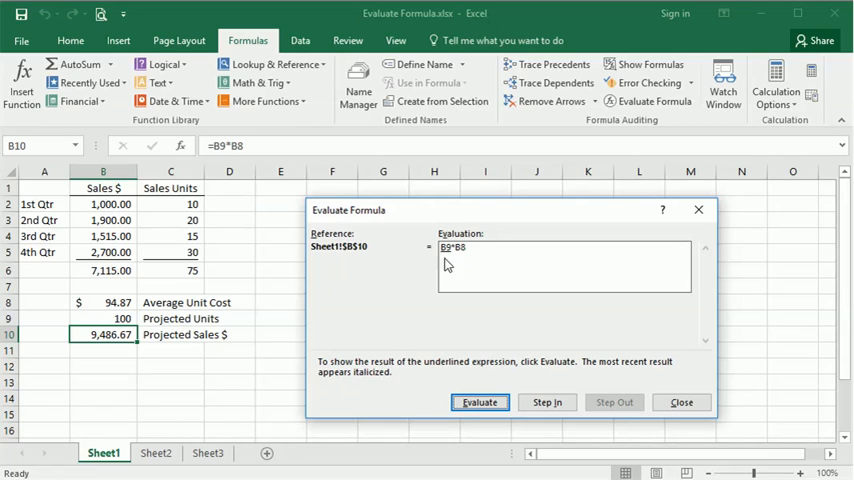
pyautogui.moveTo(449, 262)
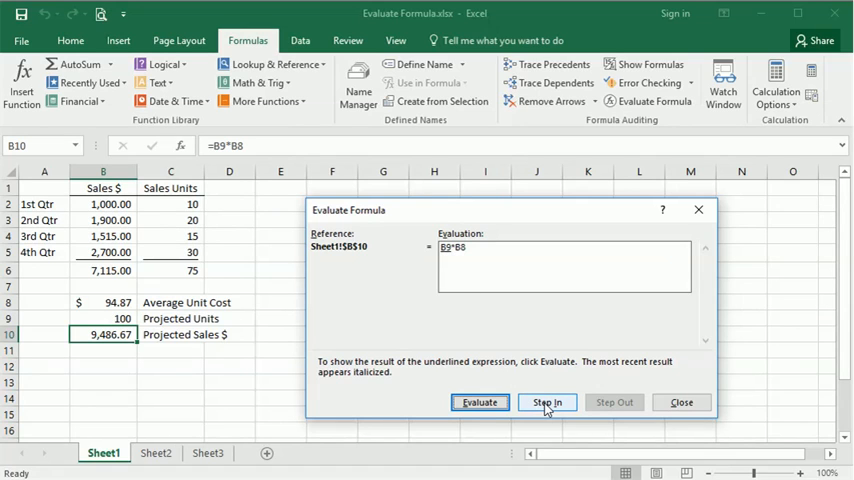
# - Step into B9 to reveal 100, return to 100*B8, then step into B8
pyautogui.click(547, 402)
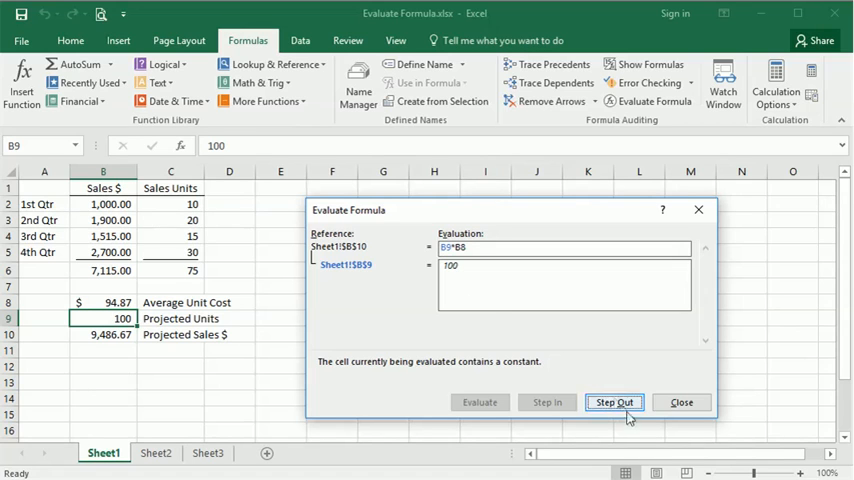
pyautogui.click(614, 402)
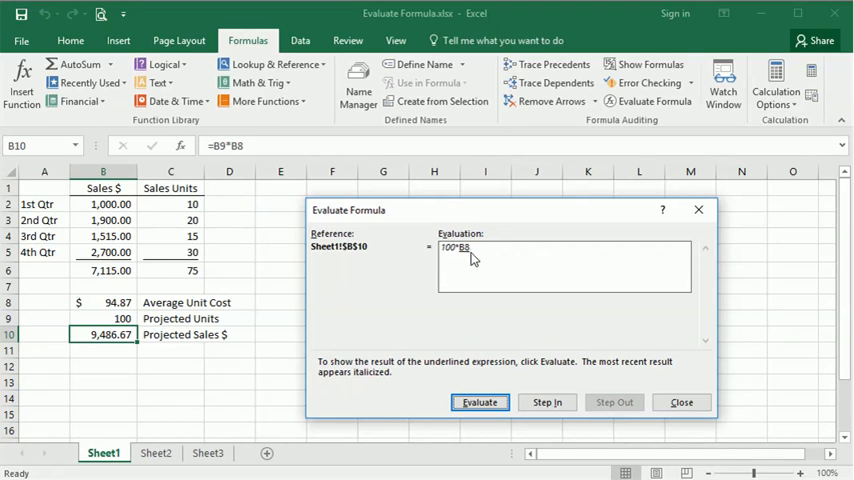
pyautogui.click(547, 402)
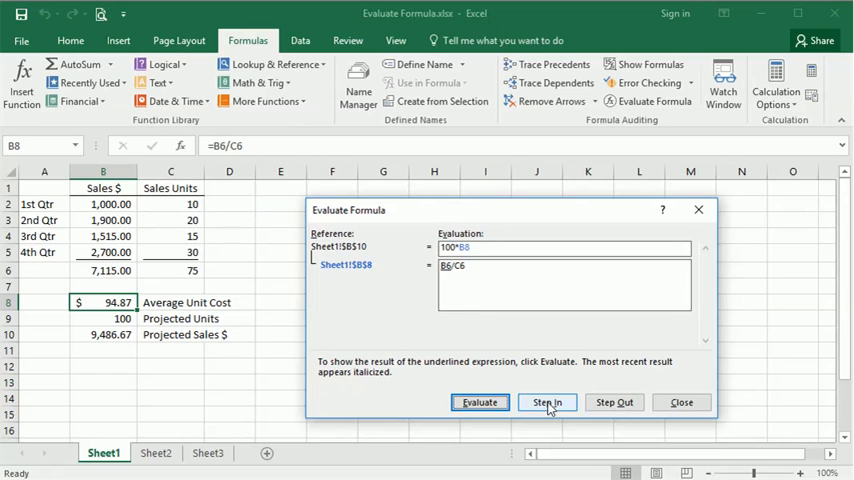
# - Step into B6 and evaluate SUM(B2:B5) to 7115, giving 7115/C6
pyautogui.click(547, 402)
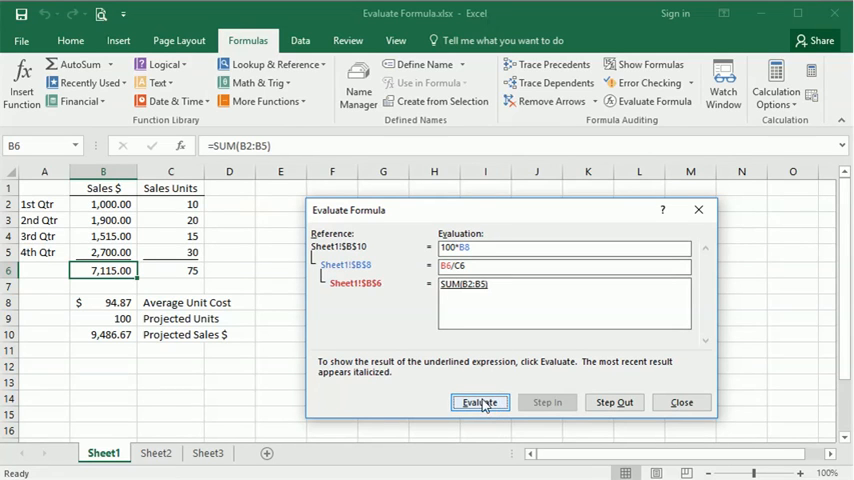
pyautogui.click(479, 402)
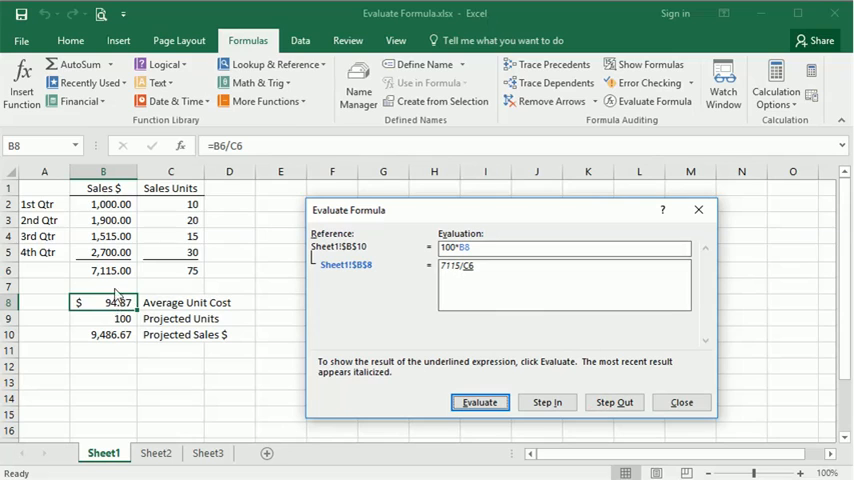
pyautogui.moveTo(472, 274)
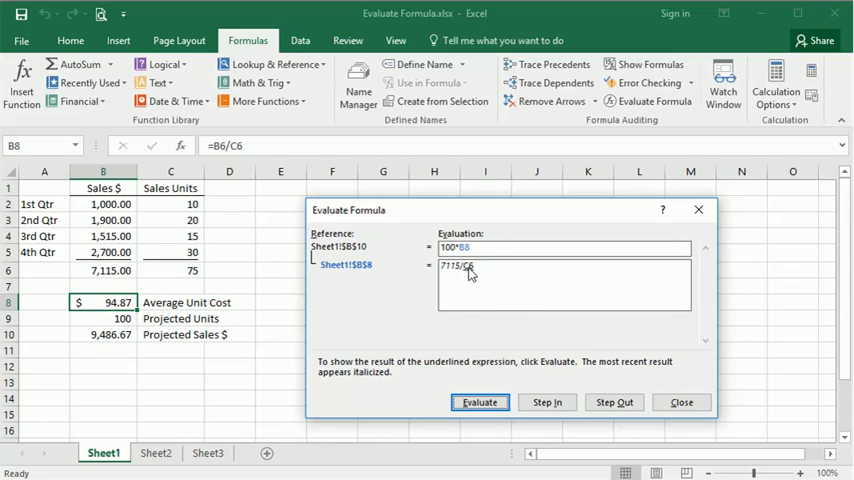
# - Step into C6, evaluate C2+C3+C4+C5 (10, 20, 15) to 75, and step out to 7115/75
pyautogui.click(547, 402)
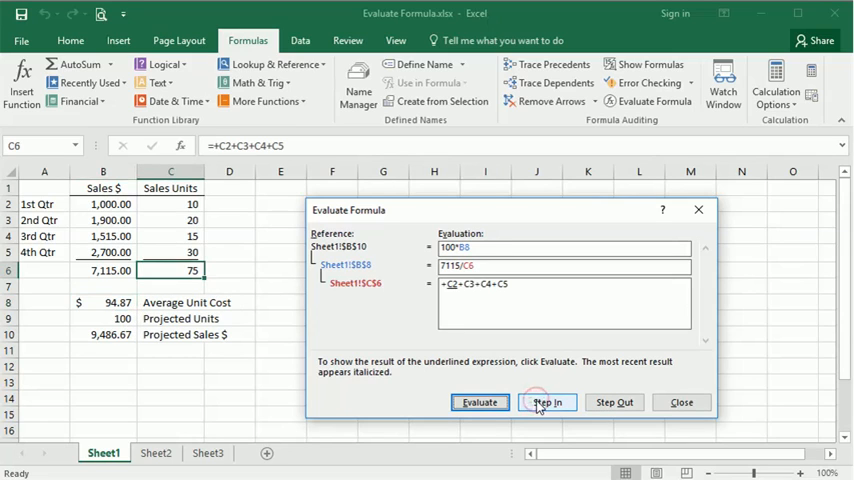
pyautogui.moveTo(479, 402)
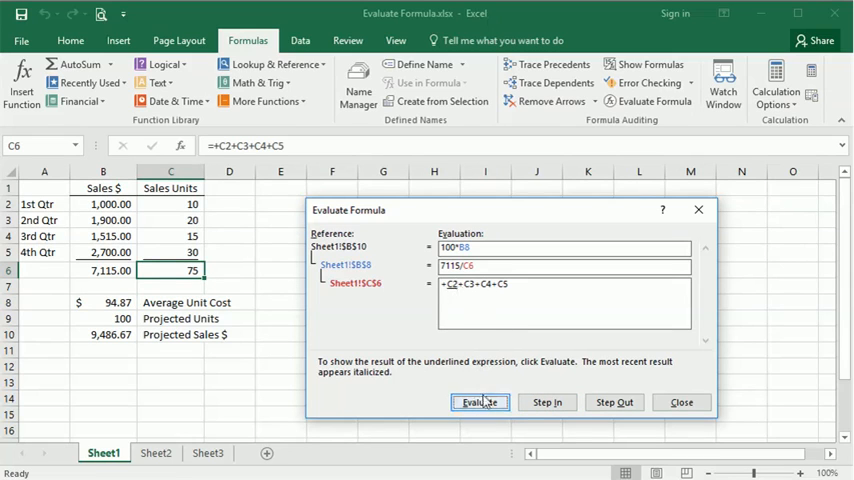
pyautogui.click(479, 402)
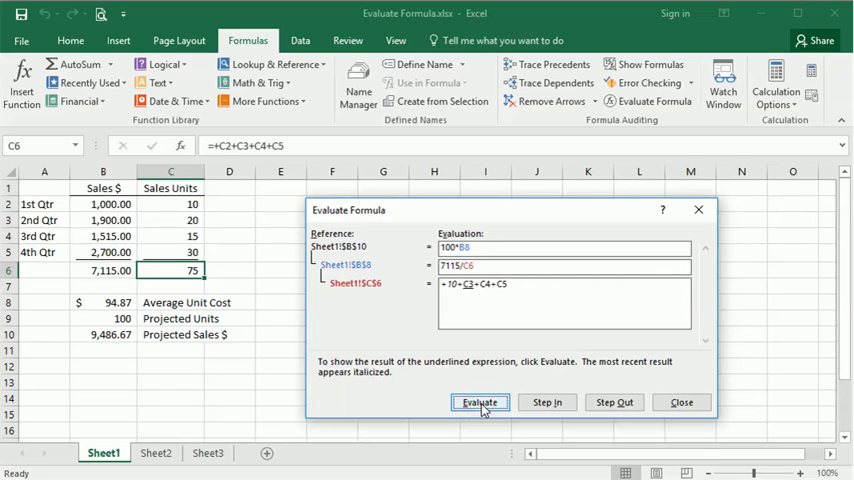
pyautogui.click(479, 402)
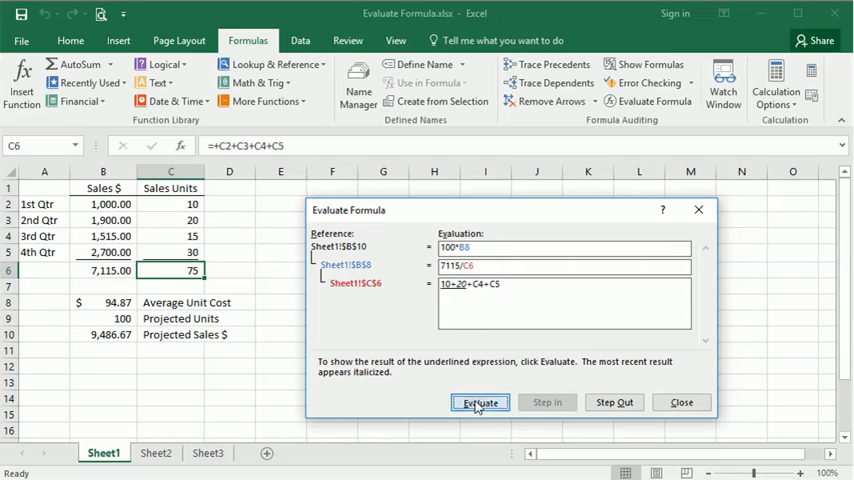
pyautogui.click(479, 402)
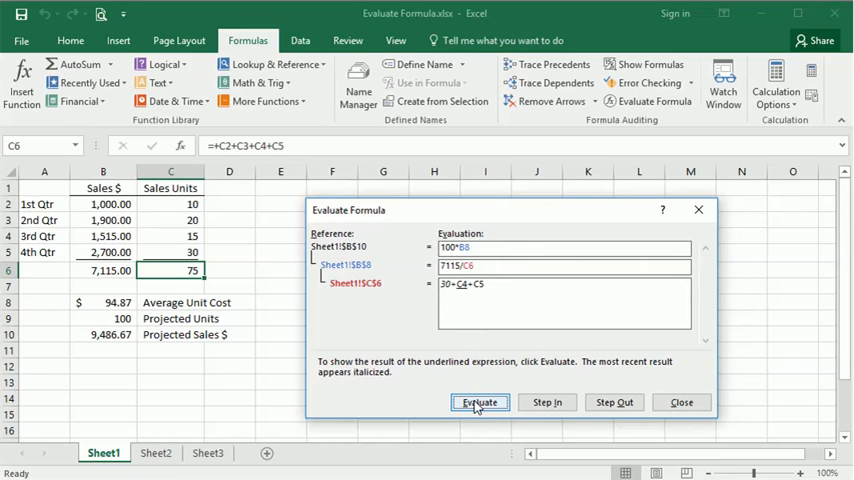
pyautogui.click(479, 402)
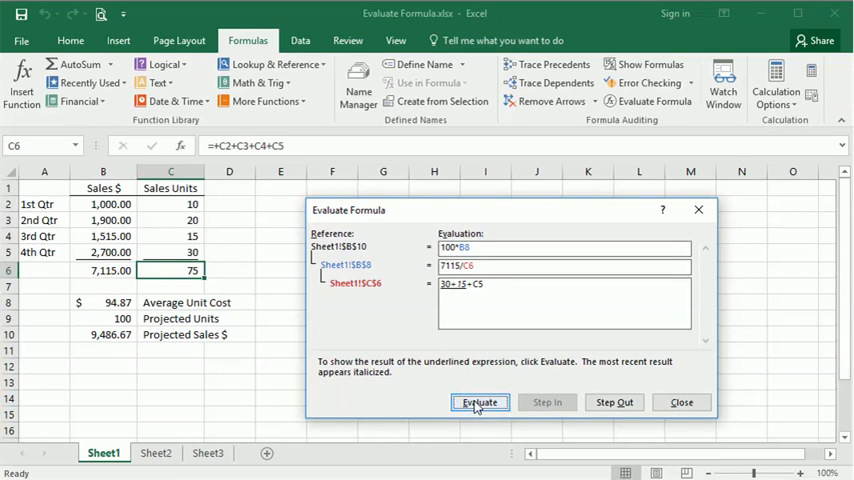
pyautogui.click(479, 402)
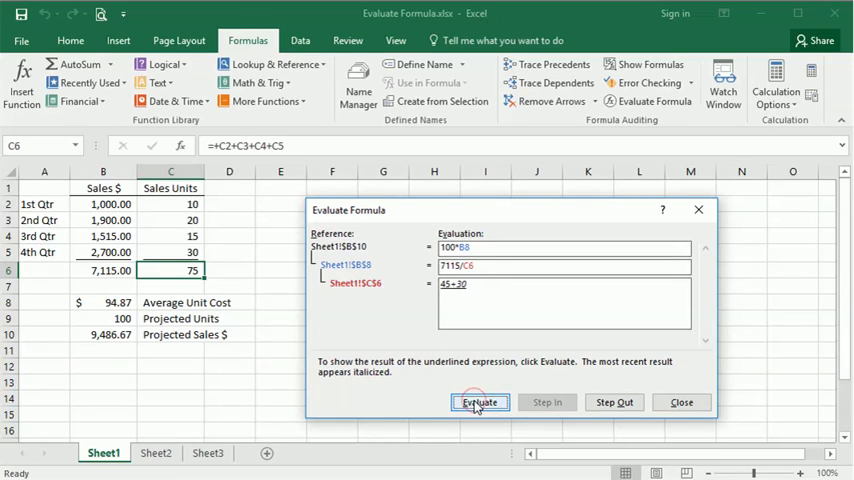
pyautogui.click(479, 402)
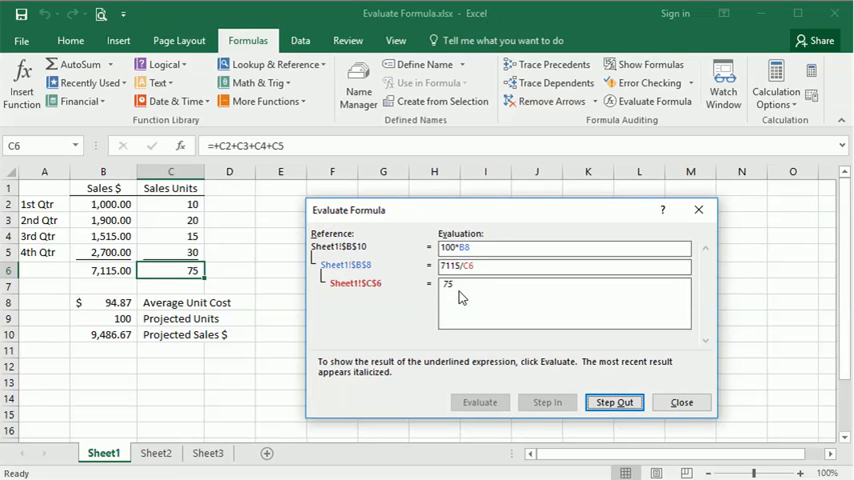
pyautogui.click(614, 402)
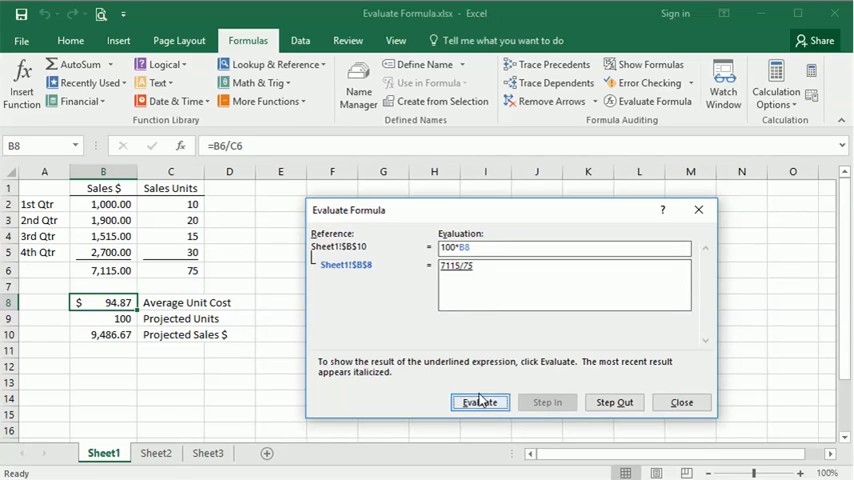
# - Evaluate 7115/75 to 94.87, then 100*94.87 to the final 9,486.67
pyautogui.click(479, 402)
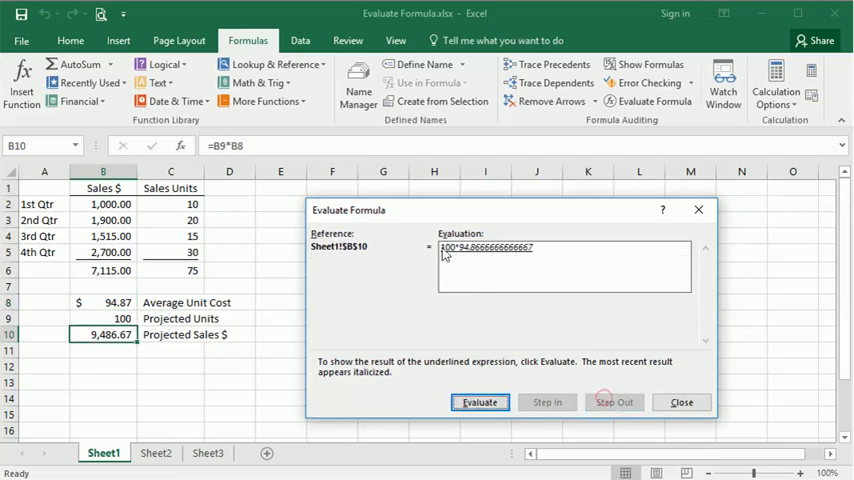
pyautogui.click(479, 402)
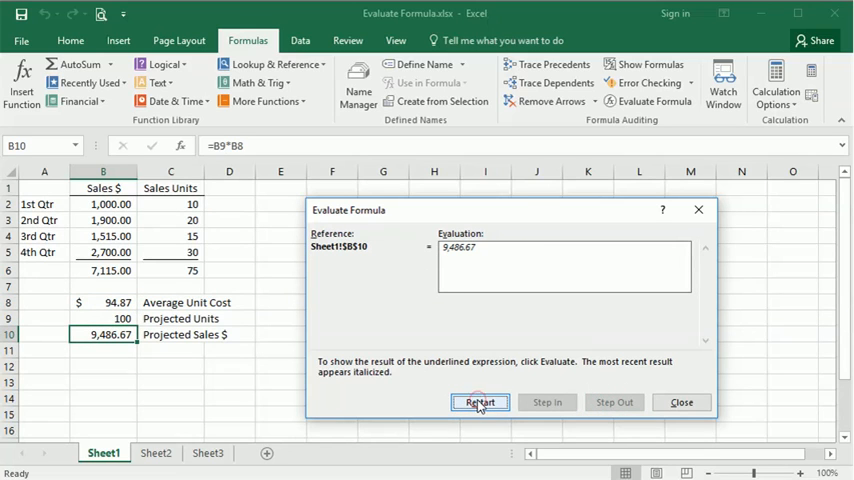
pyautogui.moveTo(681, 402)
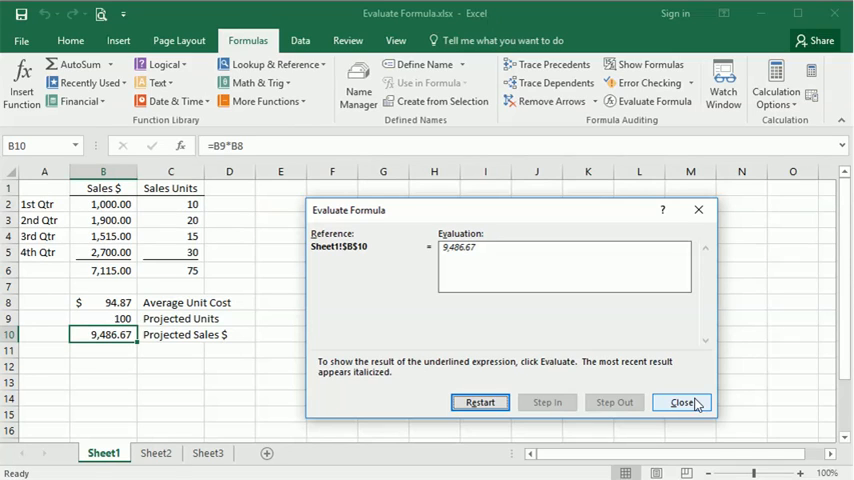
pyautogui.moveTo(587, 268)
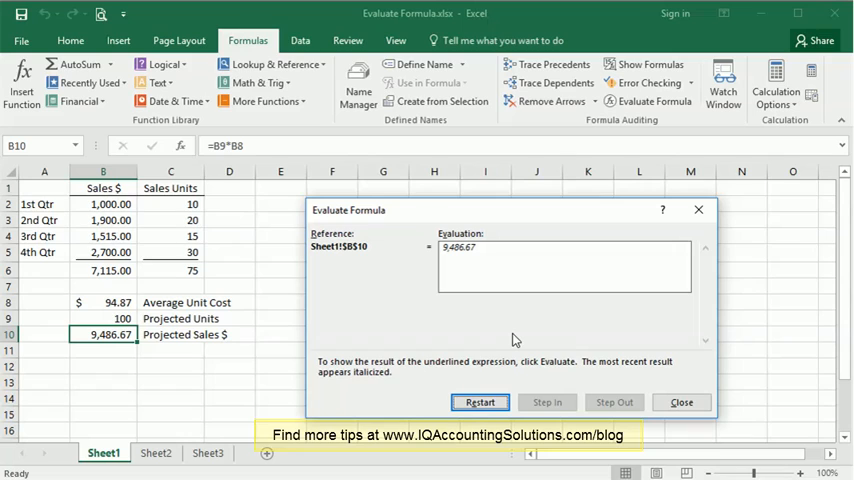
pyautogui.moveTo(520, 336)
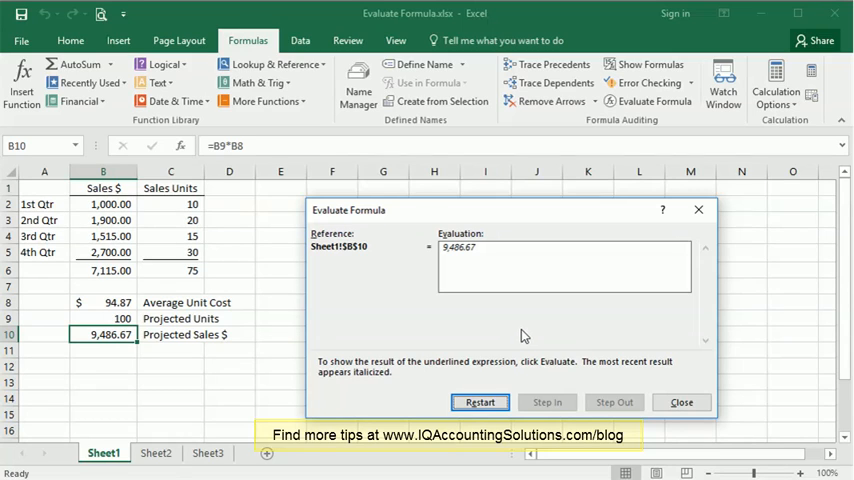